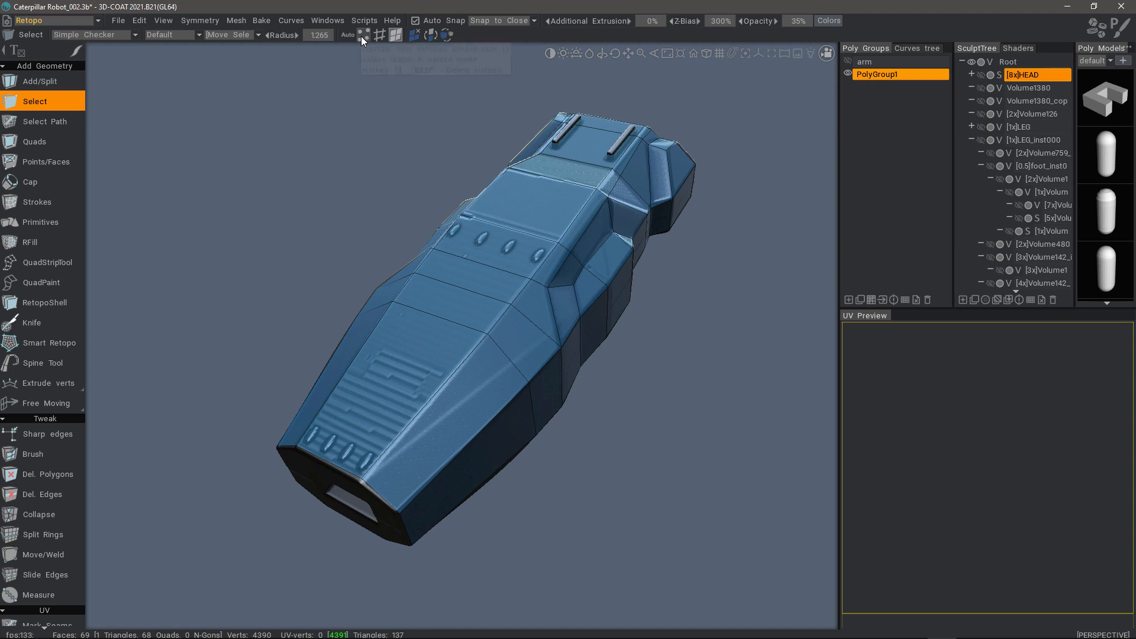
Switch the Select tool to vertex mode to mark four top-surface vertices
left_click(496, 322)
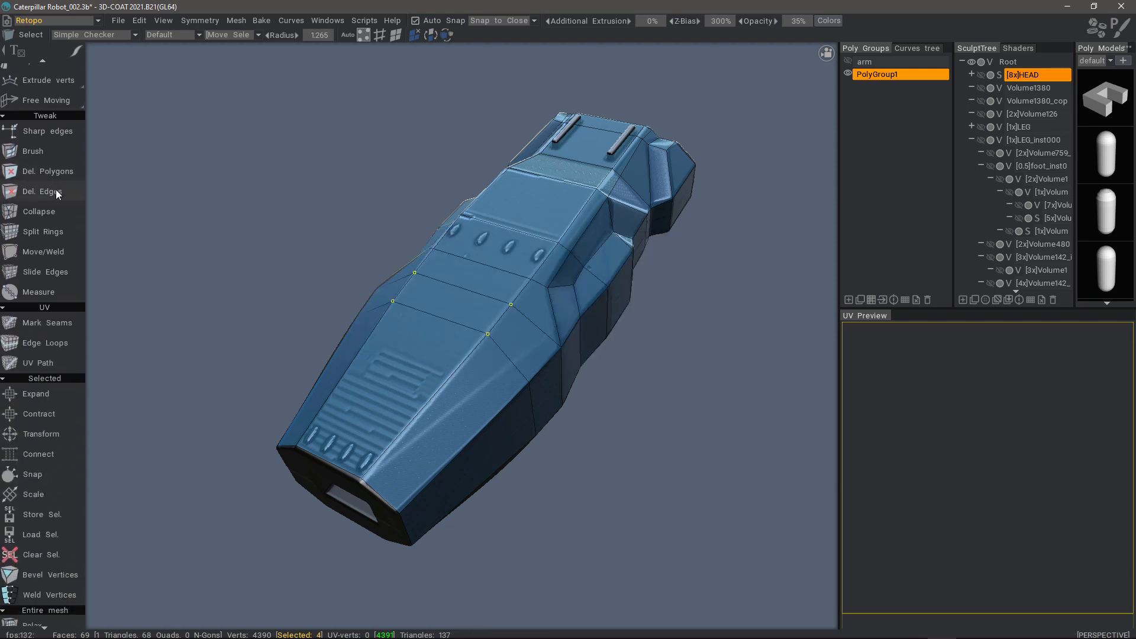
Run Bevel Vertices from the Selected section on the four marked vertices
scroll("down", 3)
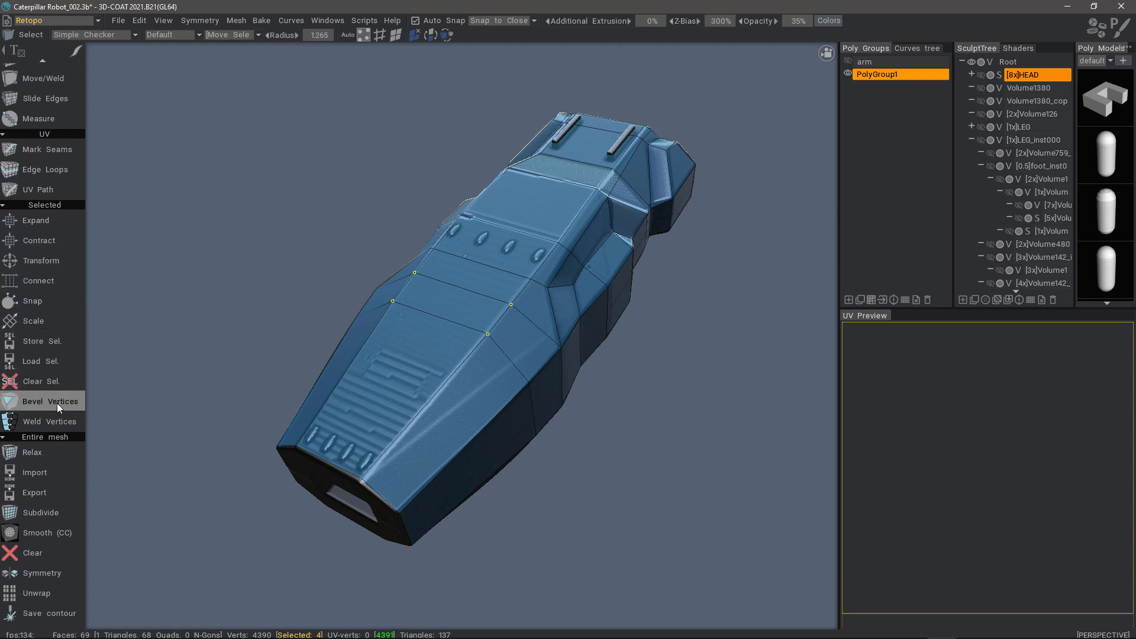
left_click(51, 401)
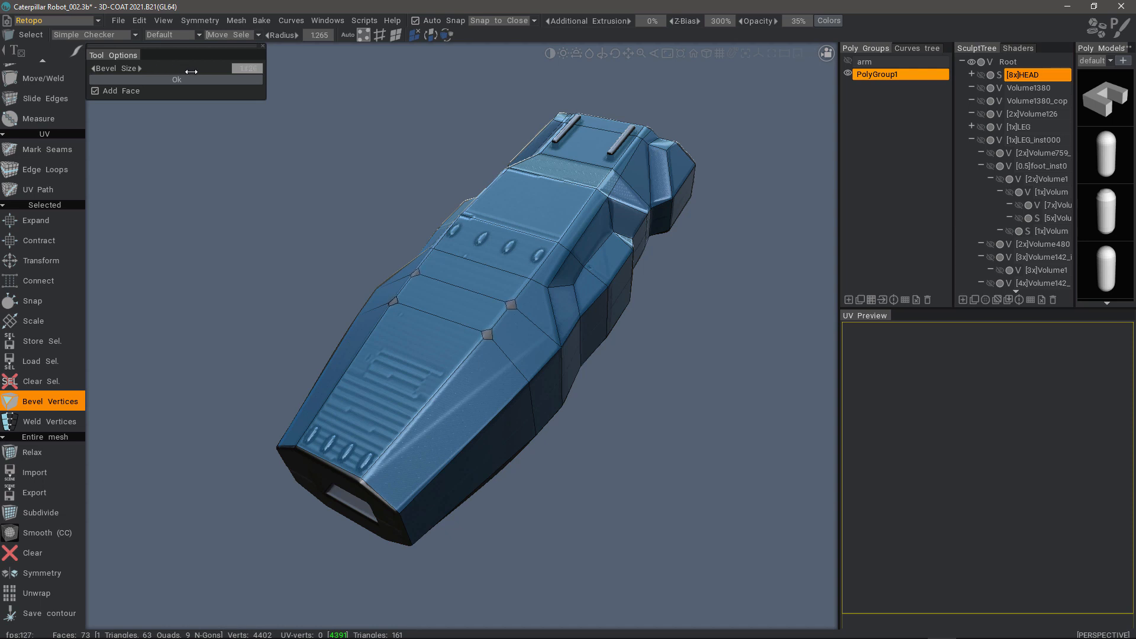
Set Bevel Size to 1466 with Add Face checked and confirm with Ok
left_click_drag(188, 68, 246, 68)
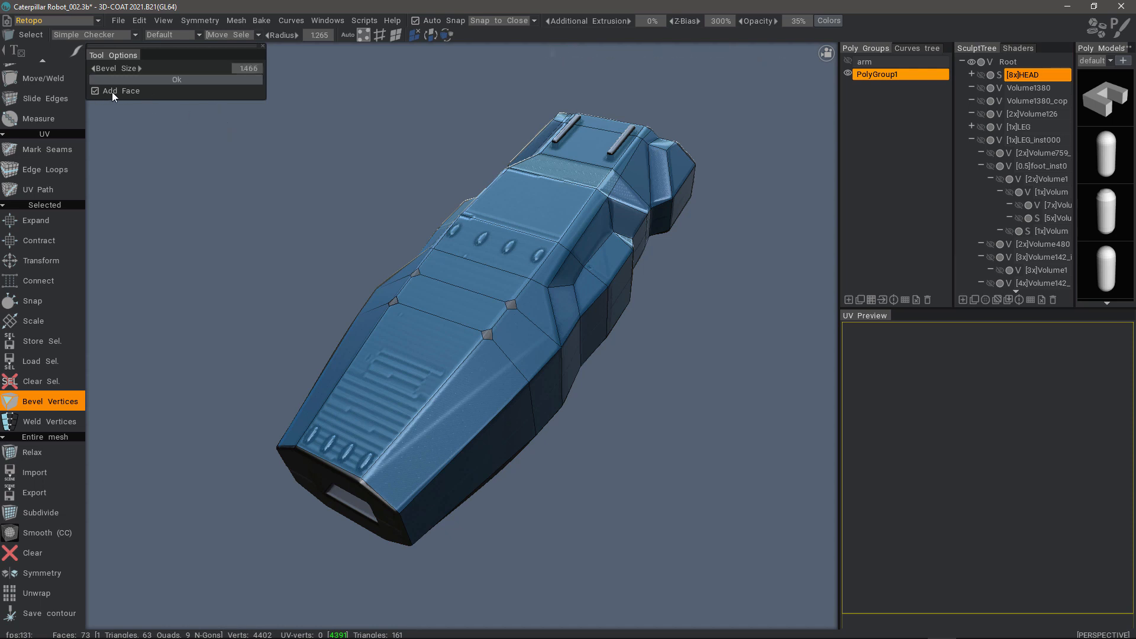
mouse_move(387, 256)
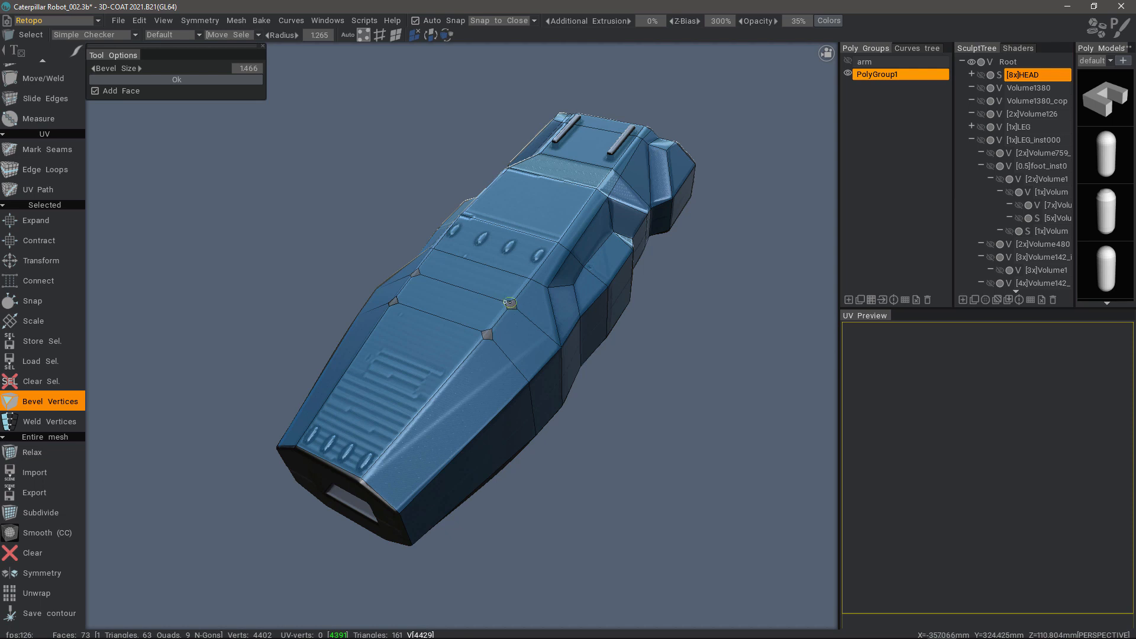
mouse_move(511, 305)
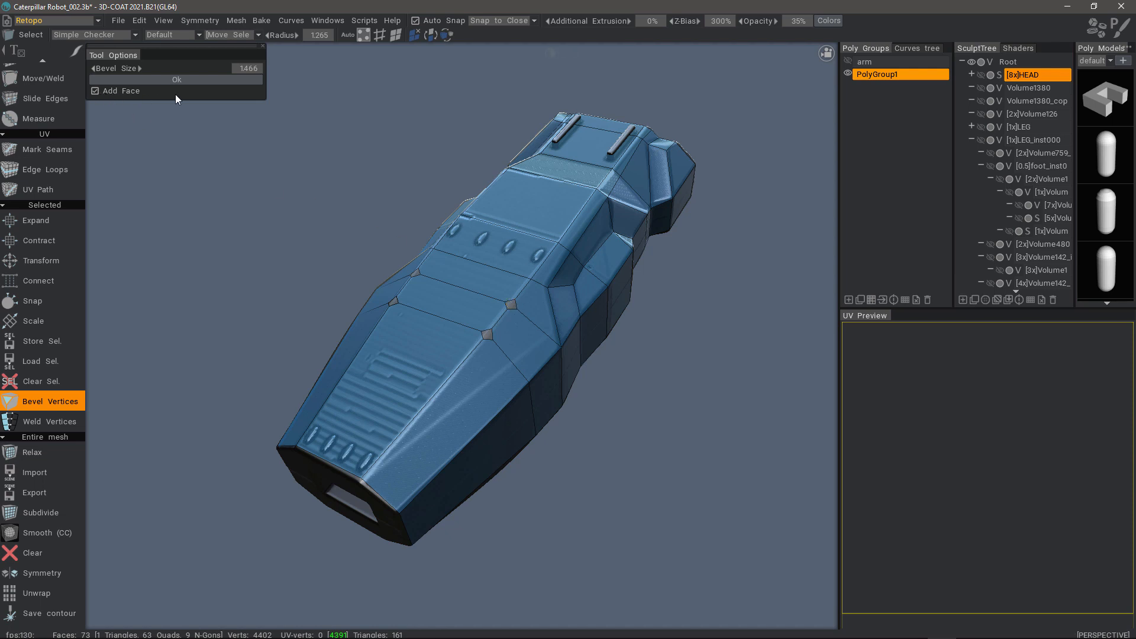
left_click(176, 79)
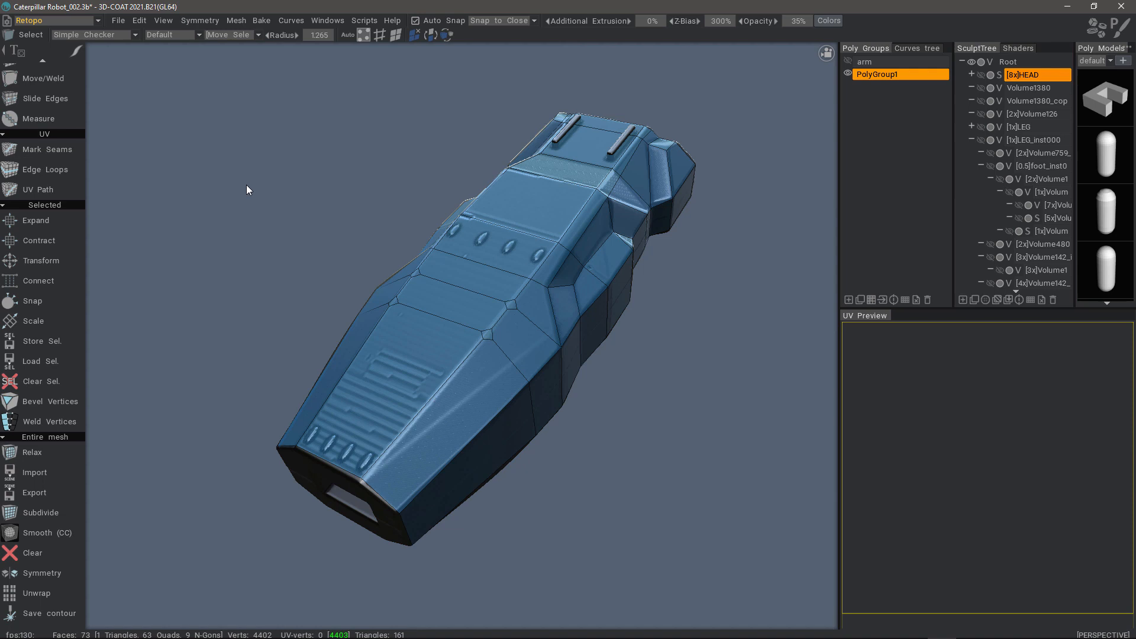
mouse_move(279, 174)
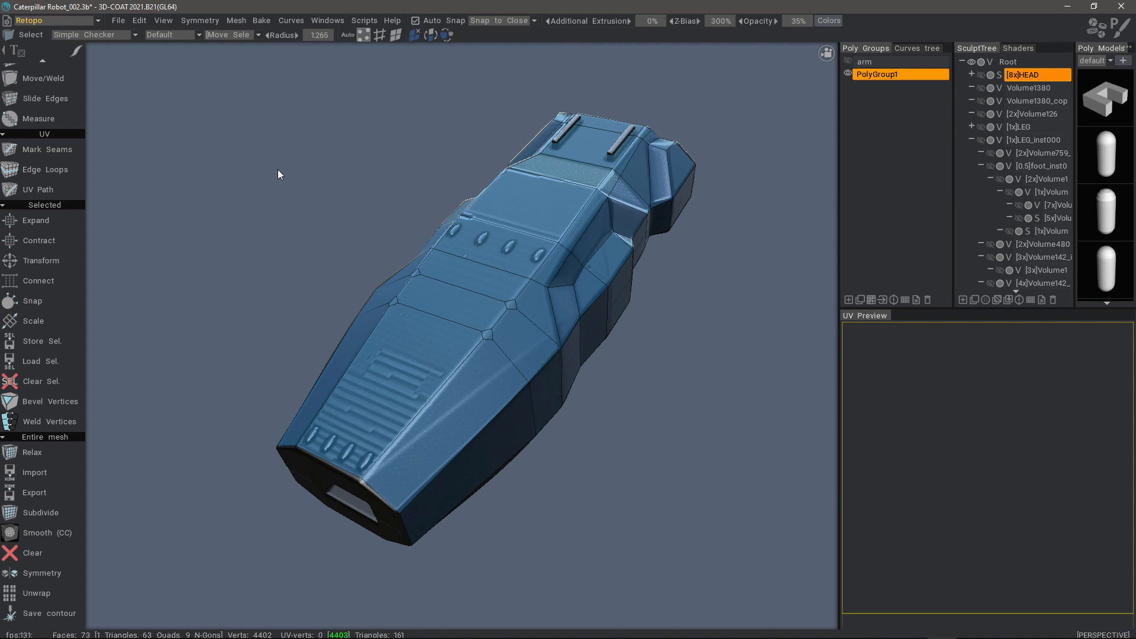
mouse_move(266, 232)
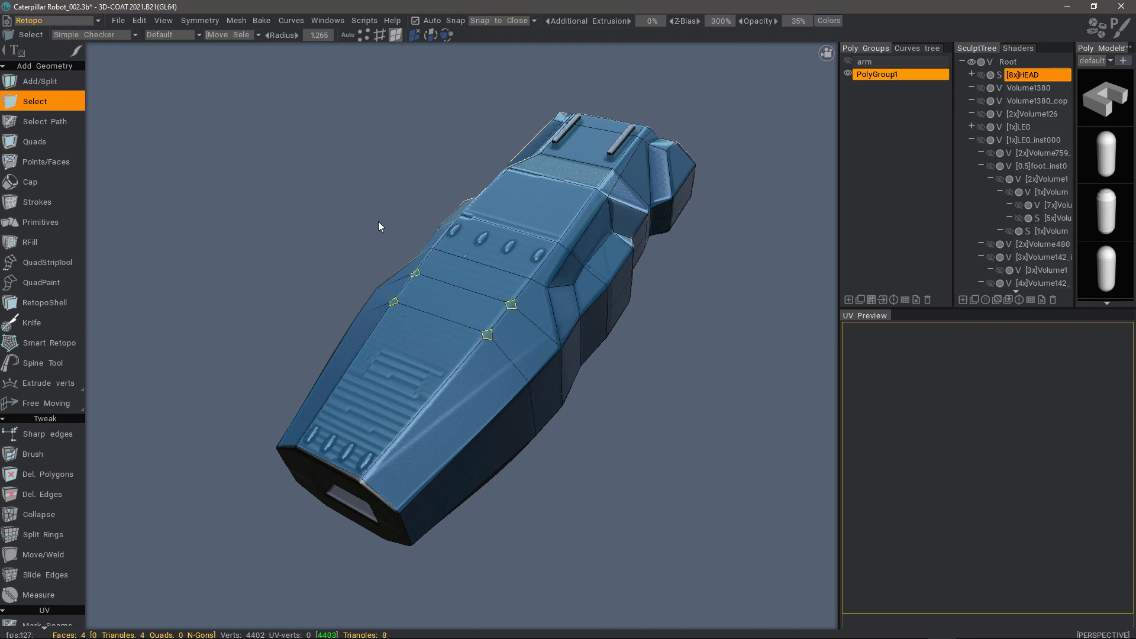
Extrude the four bevelled faces outward and commit the first extrusion
left_click(46, 383)
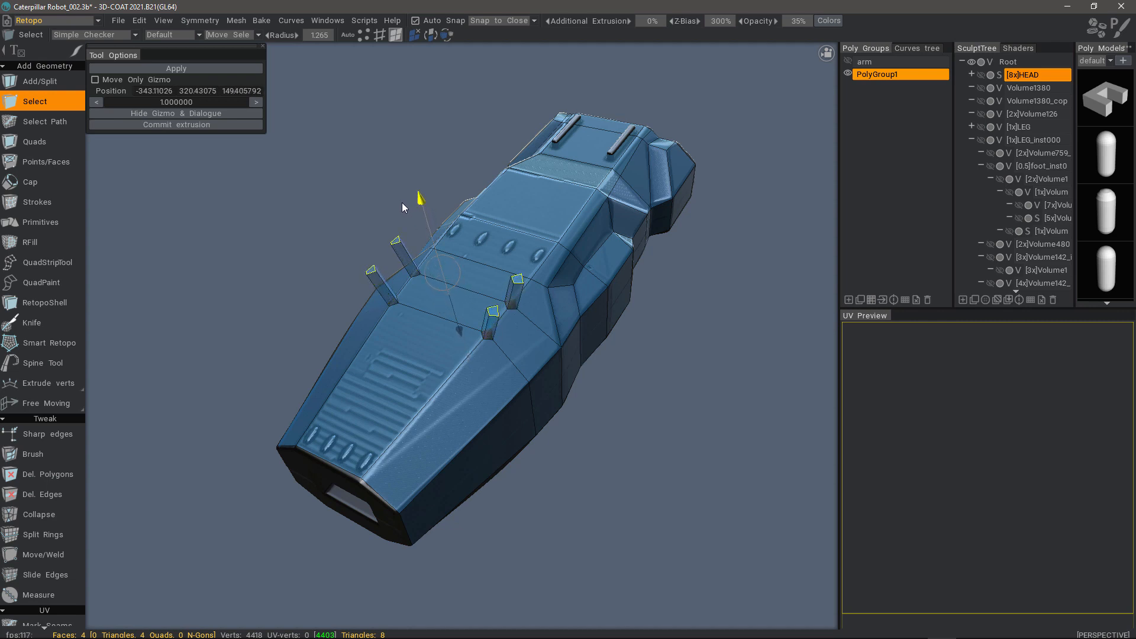
left_click(174, 123)
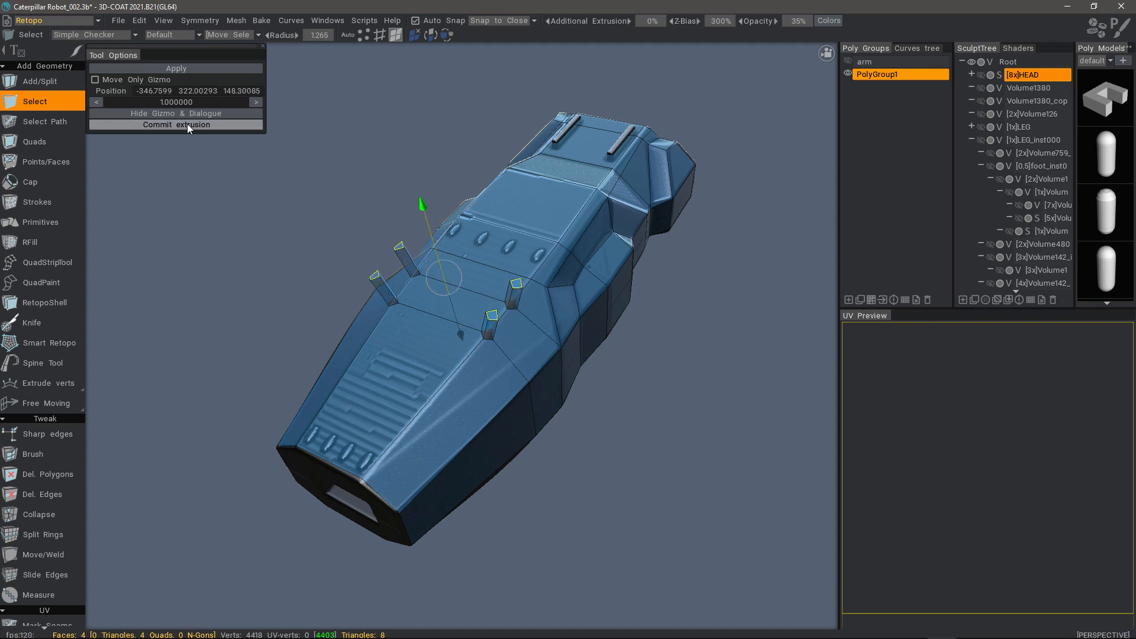
Add a second extrusion segment to make the four spikes taller
left_click(175, 124)
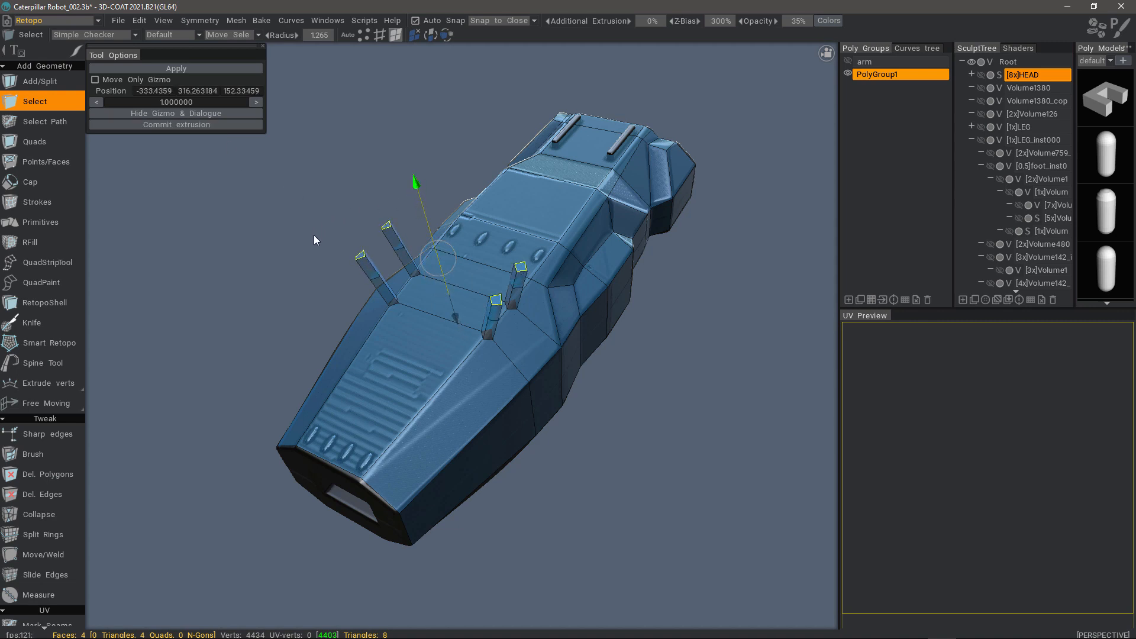
mouse_move(295, 322)
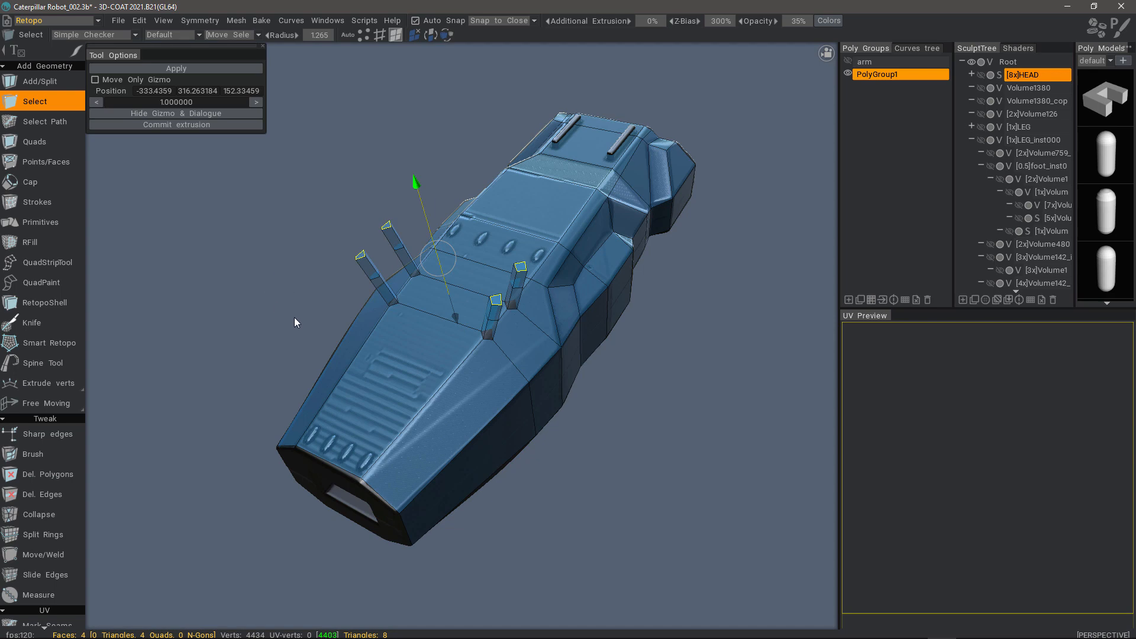